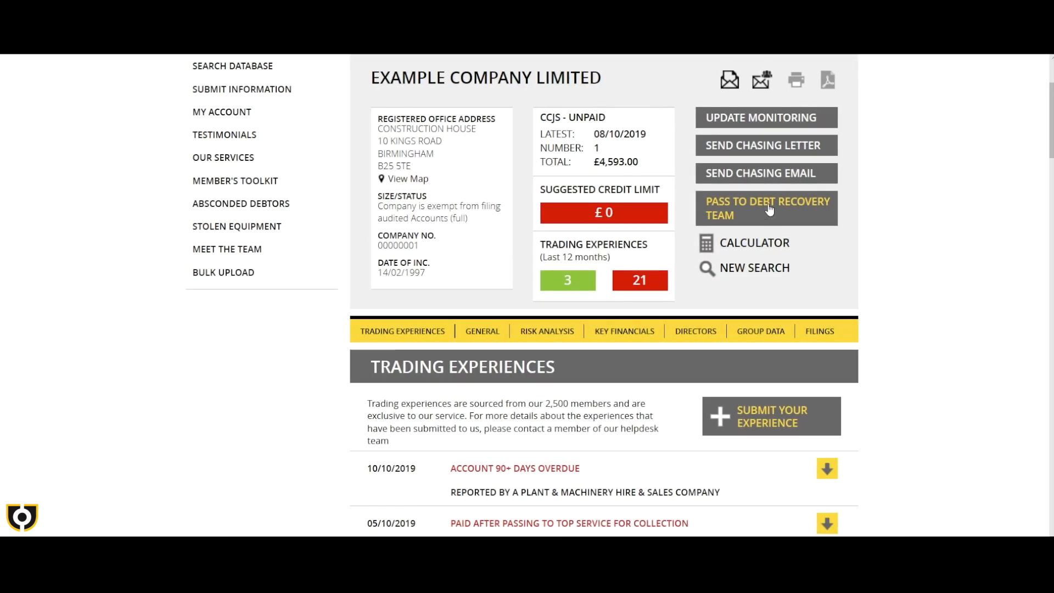
Pass Example Company Limited's debt to the recovery team, bringing up the Debt Recovery form.
left_click(765, 207)
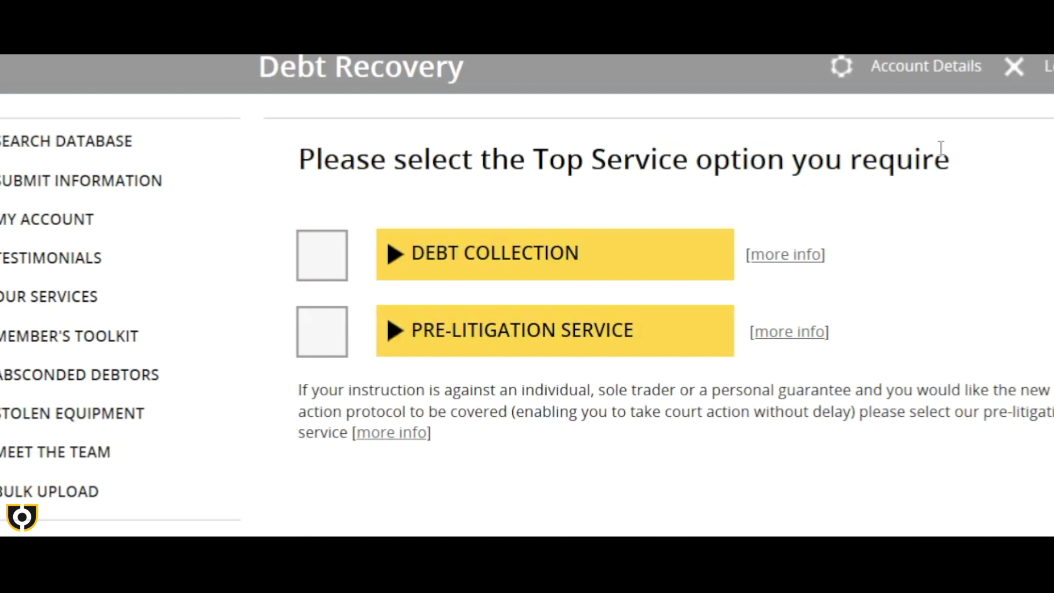
Select Debt Collection as the service, revealing the subscriber, contact and interest fields.
left_click(322, 255)
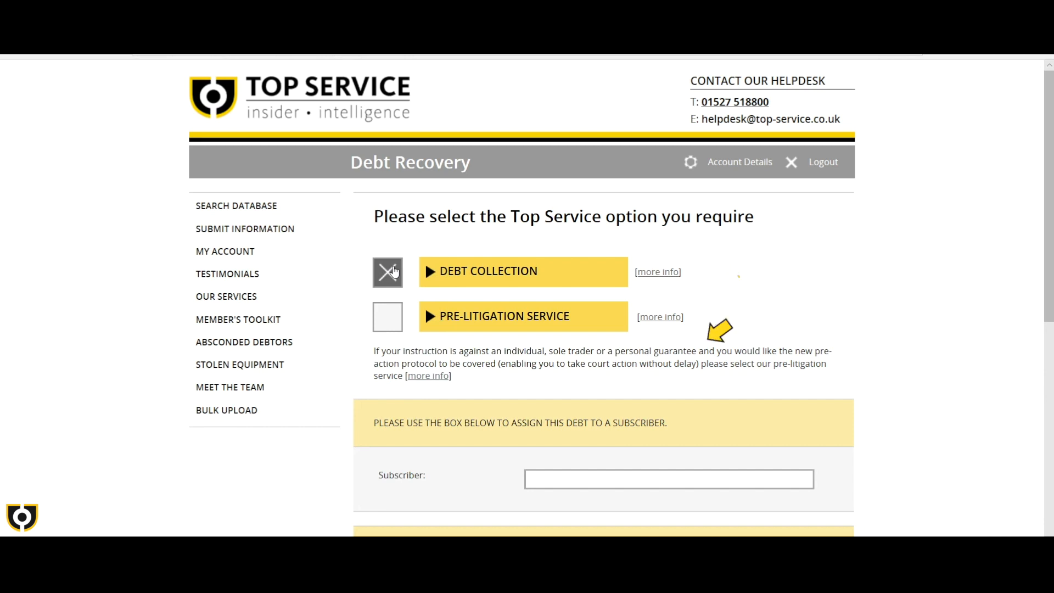
scroll("down", 3)
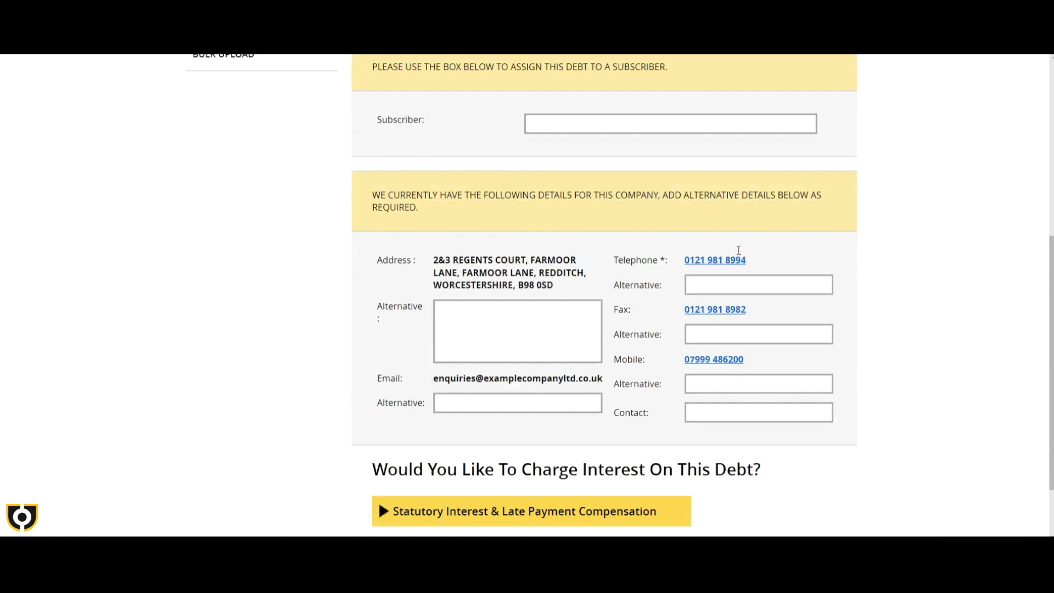
scroll("down", 3)
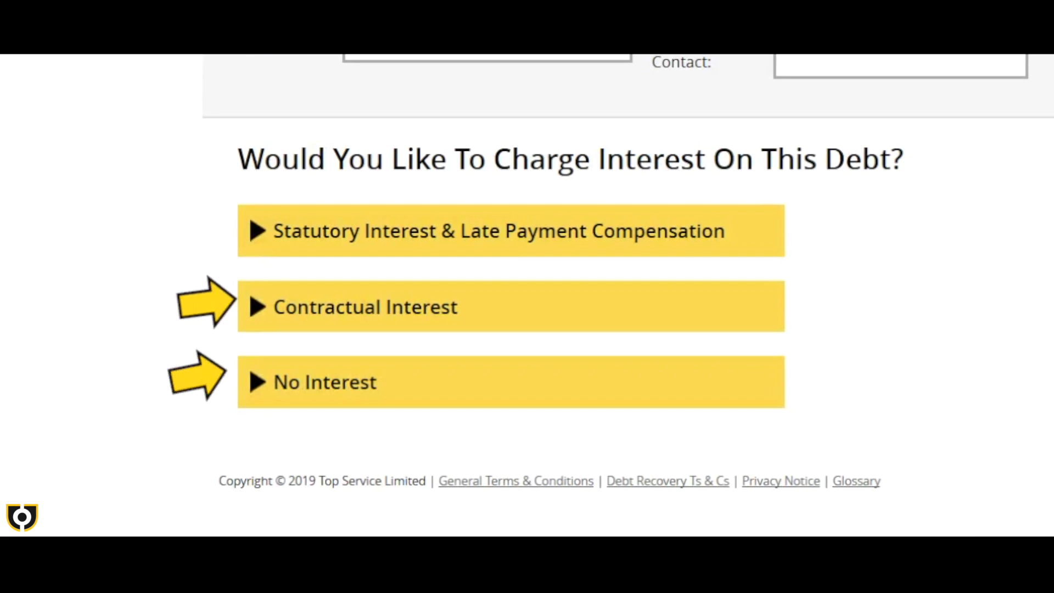
scroll("up", 3)
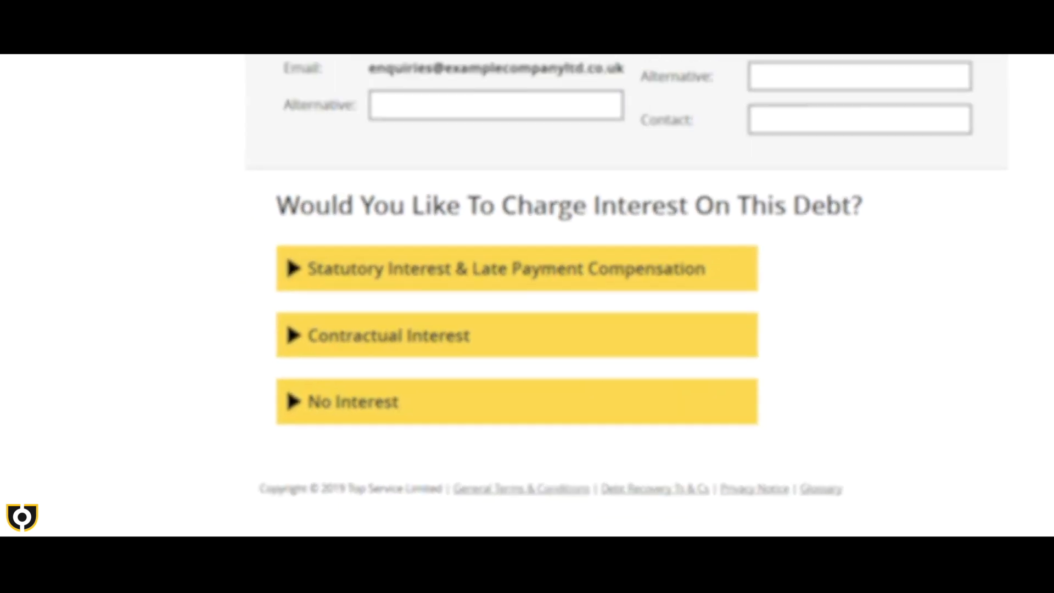
Choose Statutory Interest & Late Payment Compensation, exposing the amount owed and invoice date fields.
scroll("up", 3)
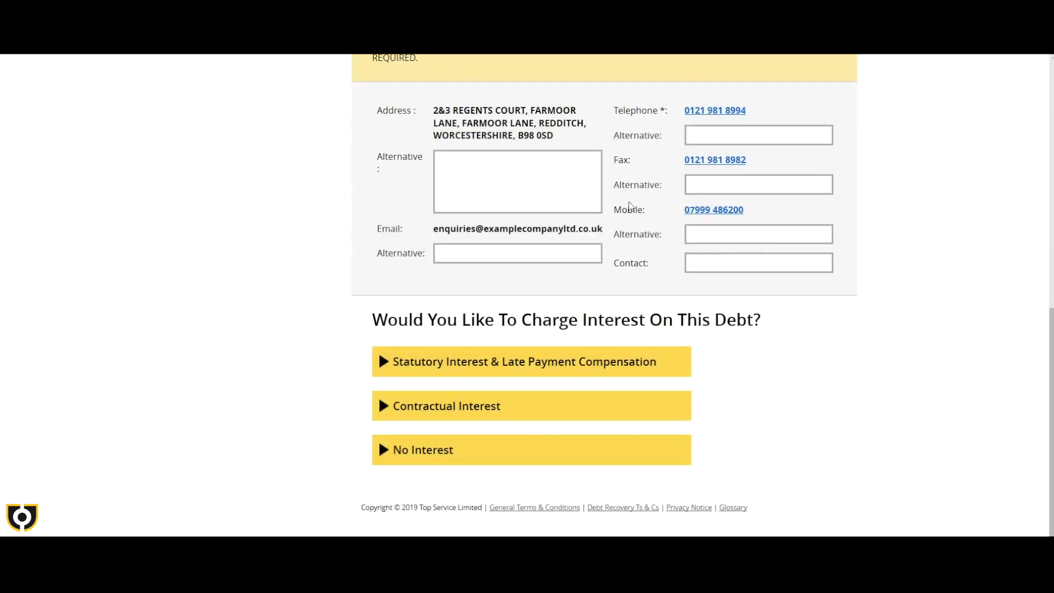
left_click(524, 361)
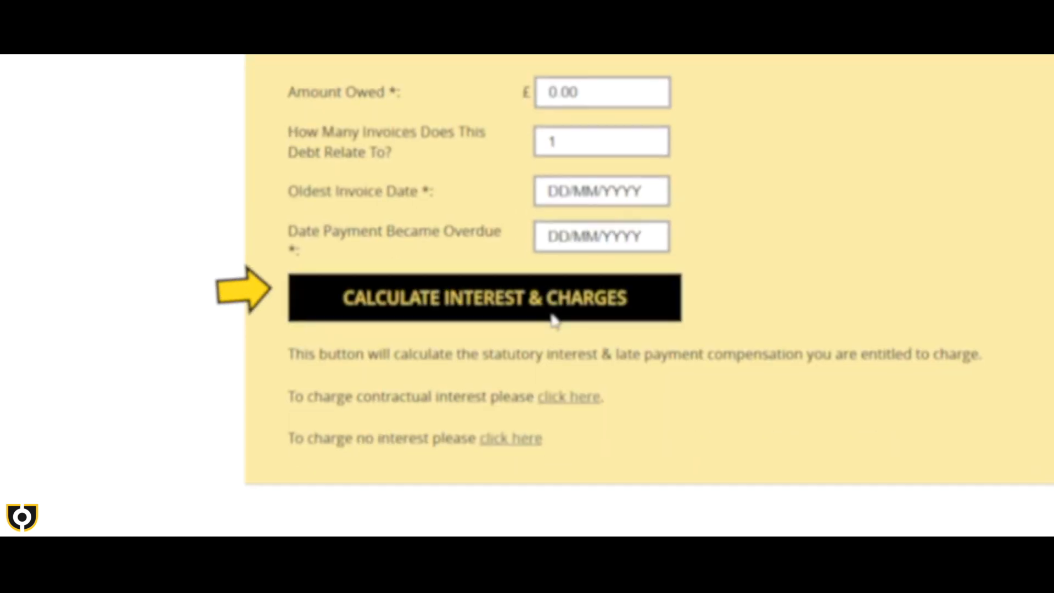
scroll("up", 3)
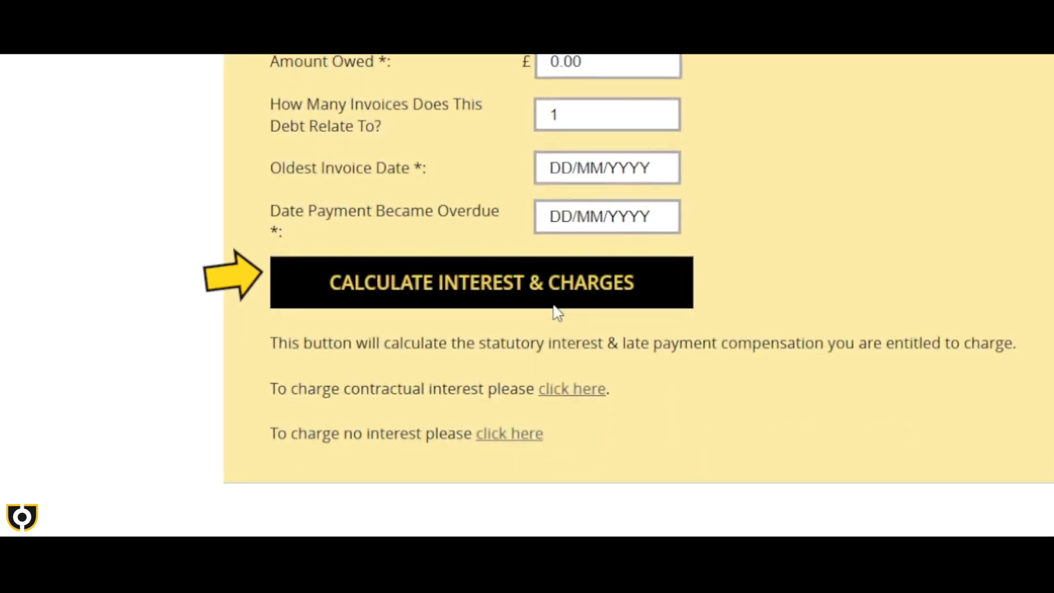